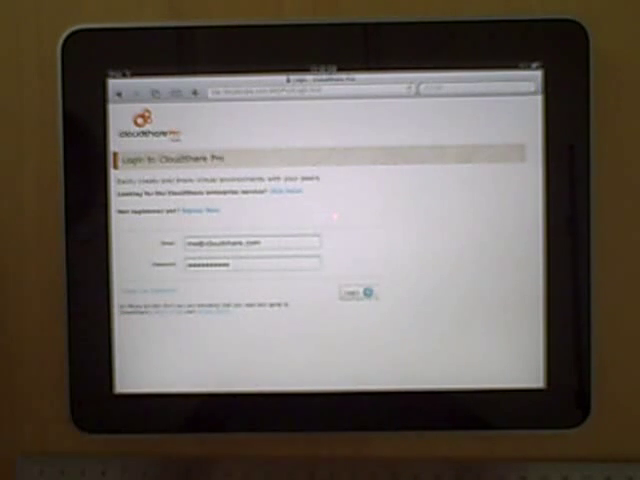
Sign in to the CloudShare Pro account with the filled-in email and password.
left_click(360, 292)
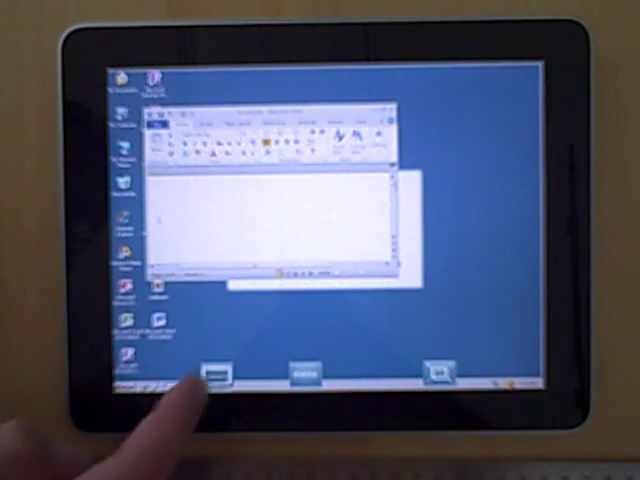
left_click(210, 372)
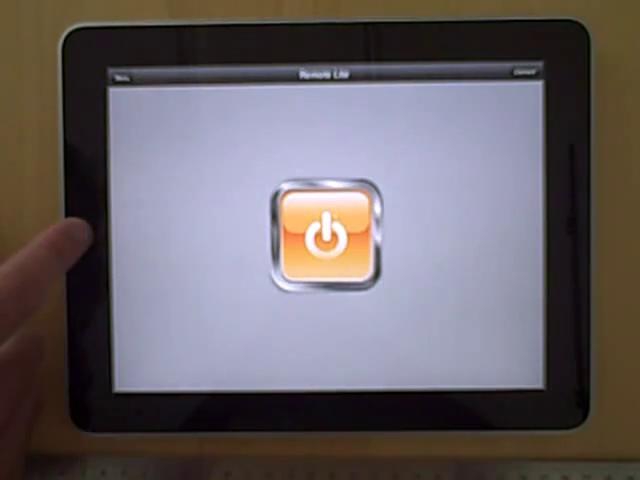
Return to the home screen and launch Safari to reach the Windows 7 machine's RDP link.
left_click(320, 236)
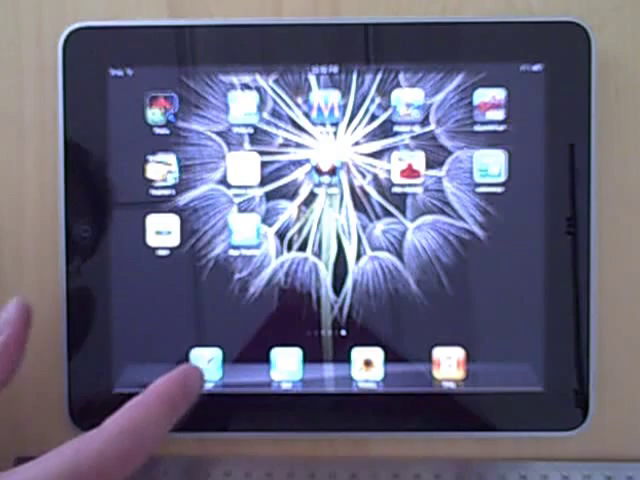
left_click(204, 370)
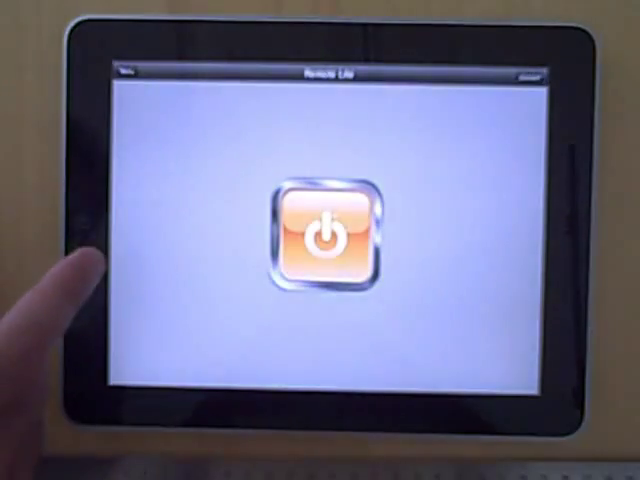
Connect to the Windows 7 desktop and bring up its Start menu program list.
left_click(322, 228)
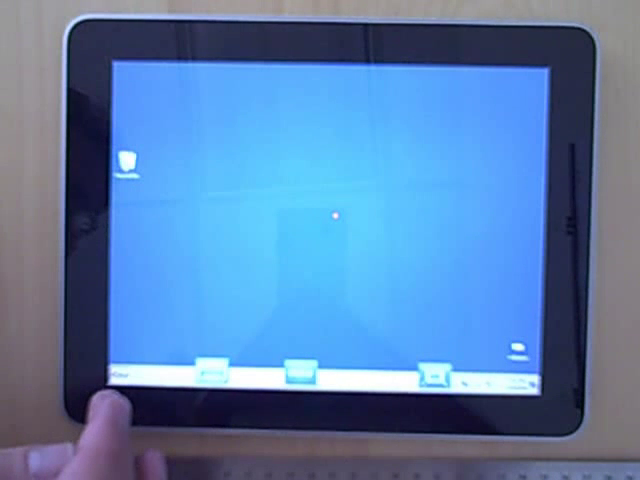
left_click(118, 380)
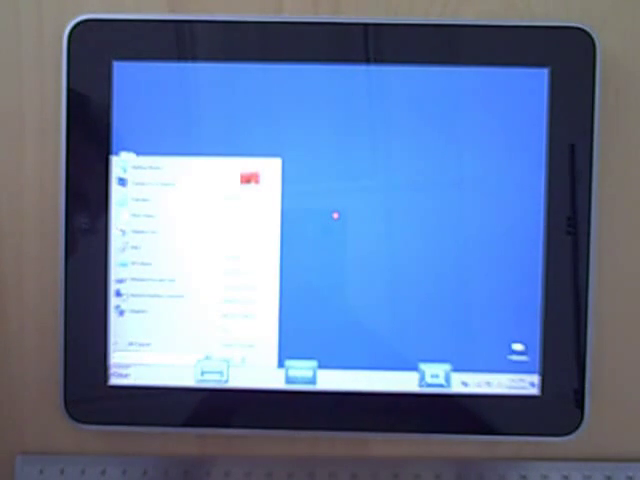